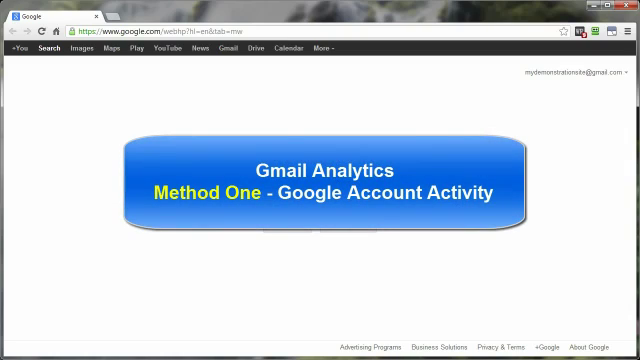
mouse_move(368, 270)
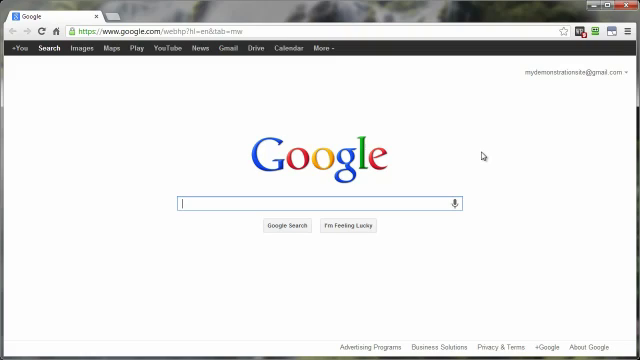
mouse_move(520, 108)
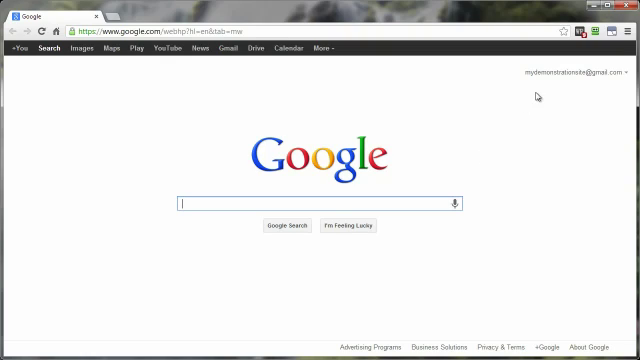
mouse_move(560, 72)
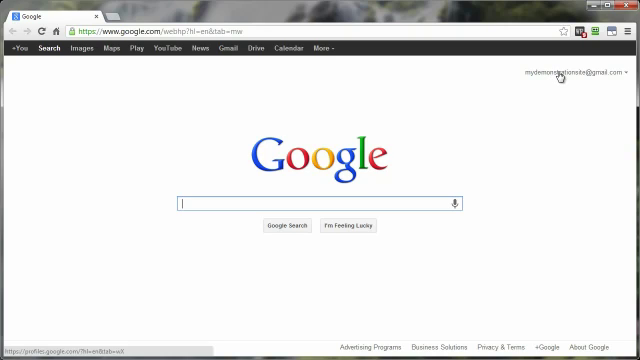
- Go from the account menu to Account settings and view the Account Activity report
click(576, 72)
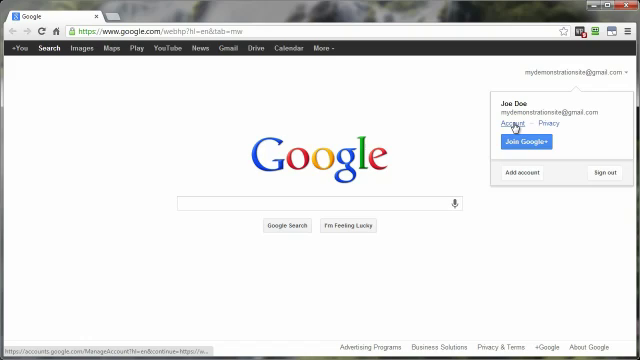
click(508, 124)
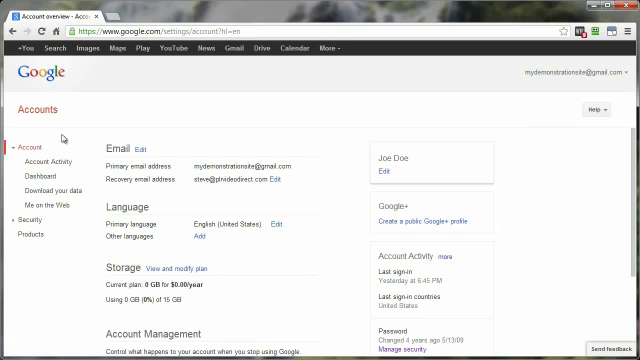
mouse_move(26, 146)
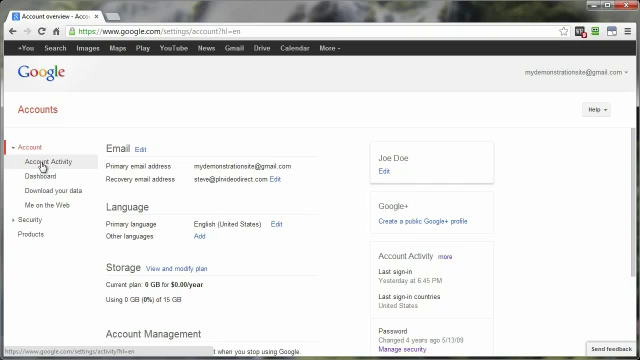
click(54, 160)
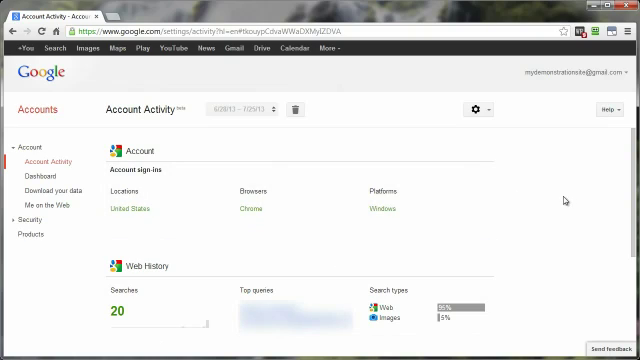
scroll(down, 3)
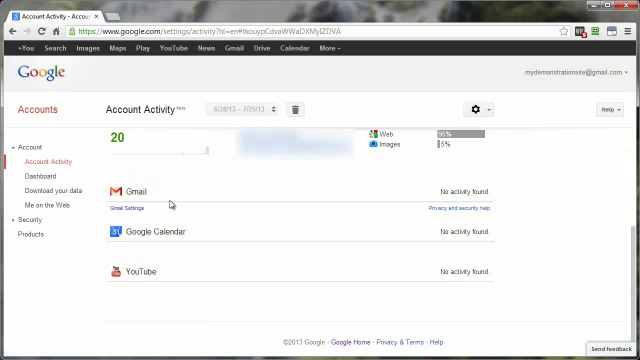
mouse_move(424, 204)
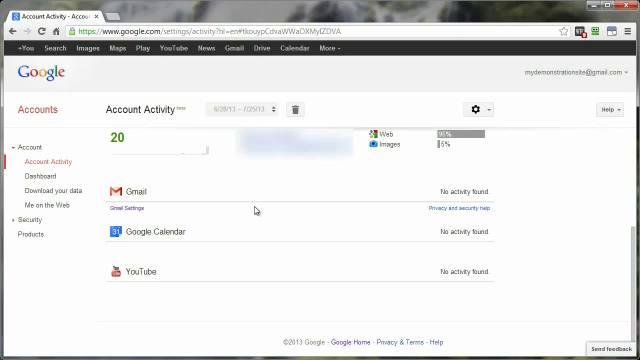
mouse_move(260, 208)
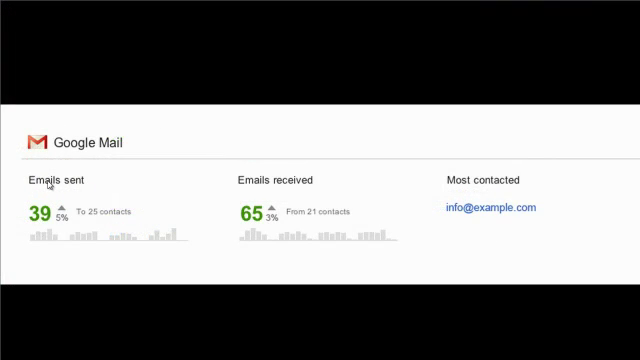
mouse_move(480, 238)
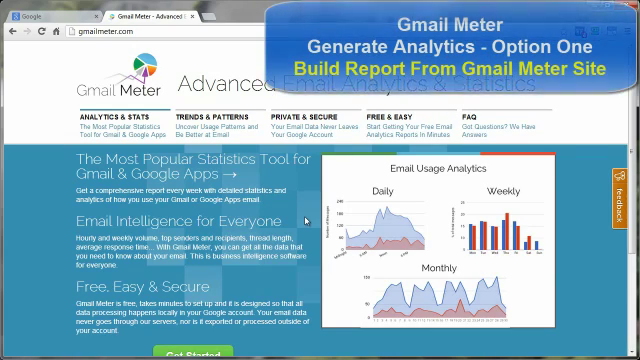
- Start building a free email report via Get Started on the Gmail Meter site
scroll(down, 3)
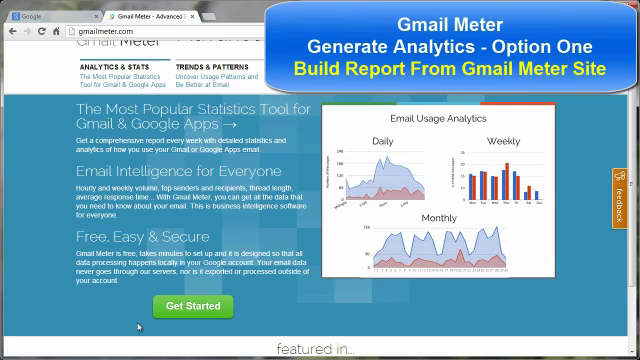
click(192, 308)
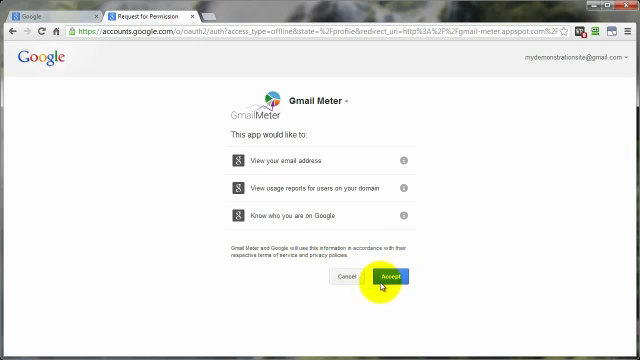
- Accept Gmail Meter's permission request and look through the example report charts
click(388, 276)
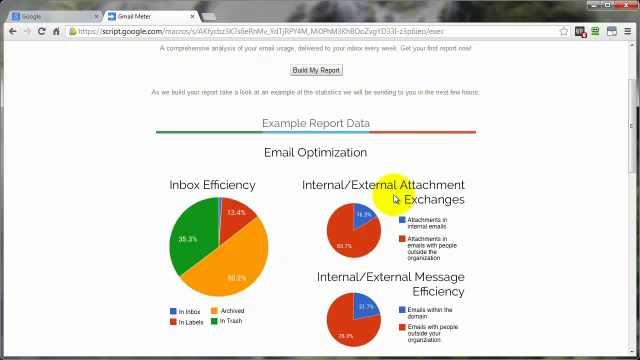
scroll(down, 3)
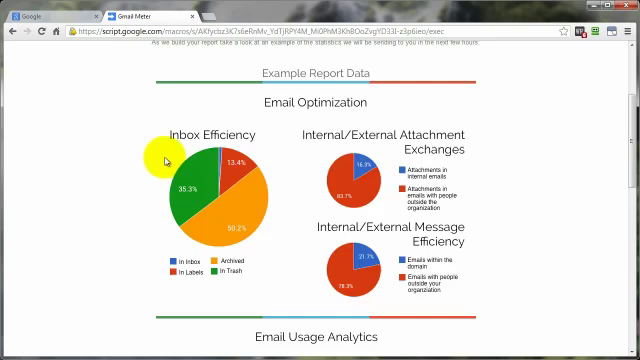
scroll(down, 3)
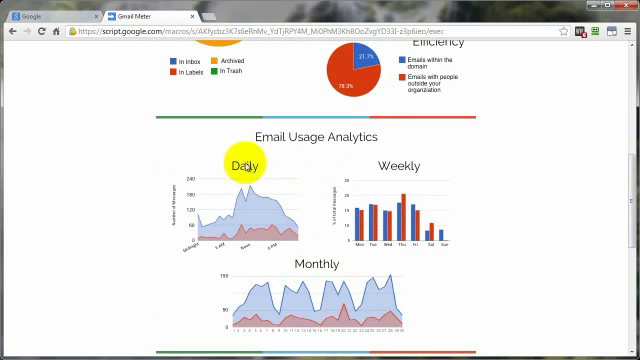
scroll(up, 3)
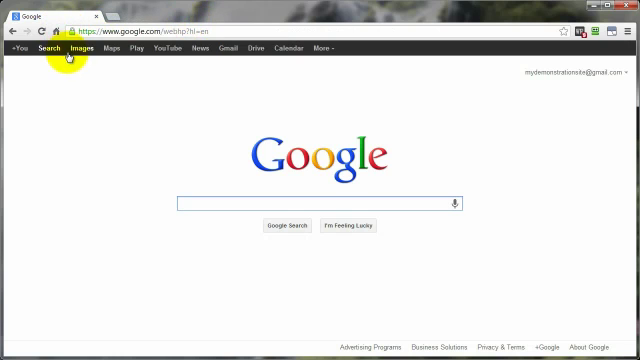
mouse_move(228, 48)
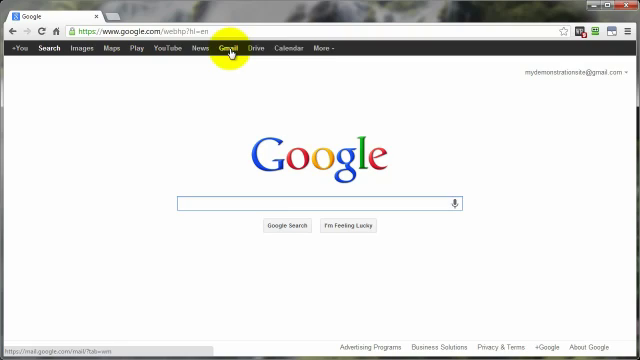
mouse_move(512, 112)
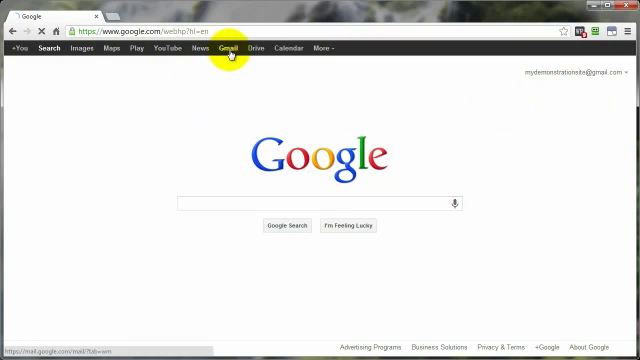
- Go to the Gmail inbox from the Google homepage navigation bar
click(226, 48)
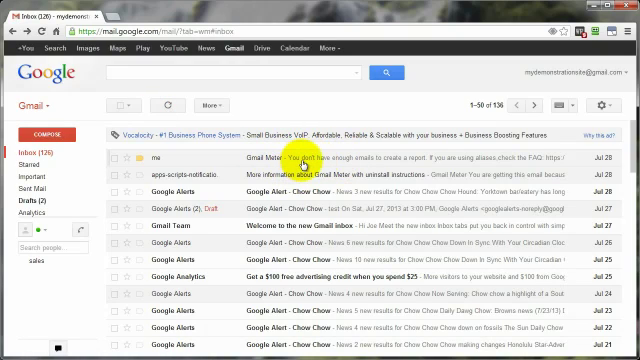
mouse_move(364, 160)
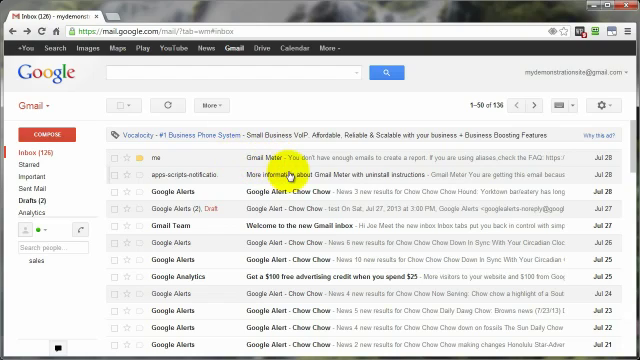
mouse_move(564, 72)
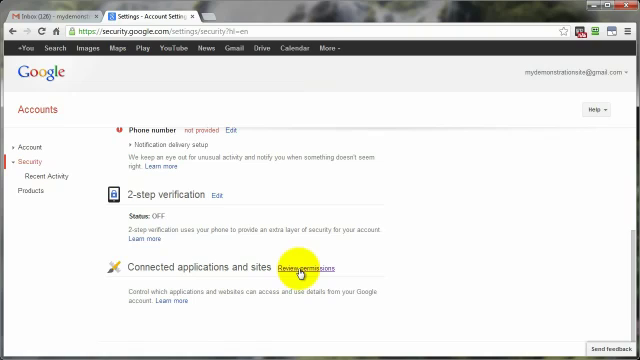
- Review access under Connected applications and sites in the Security settings
click(310, 268)
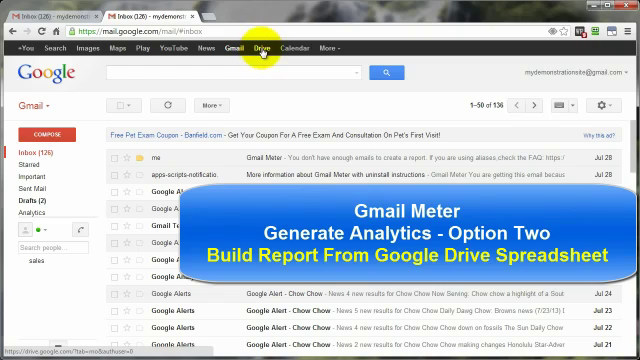
- Create a blank Drive spreadsheet and rename it 'Gmail Meter'
click(260, 48)
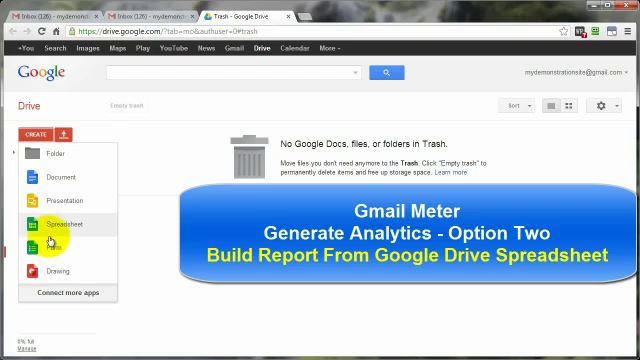
click(64, 224)
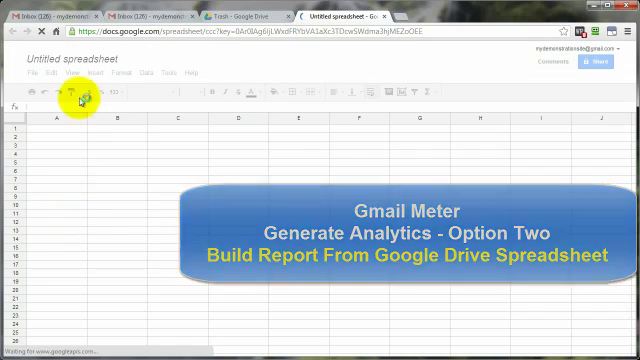
click(72, 56)
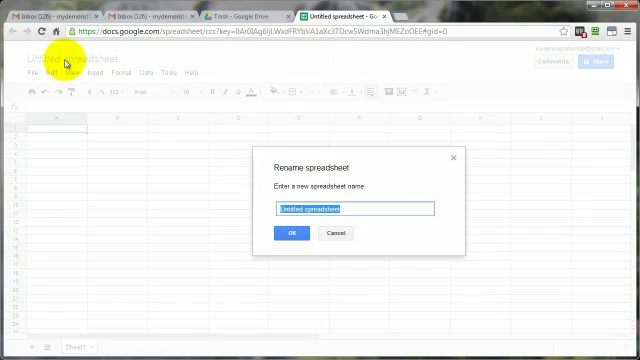
text(Gmail Meter)
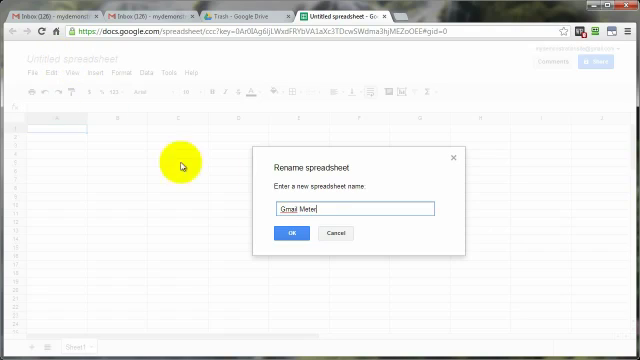
click(292, 232)
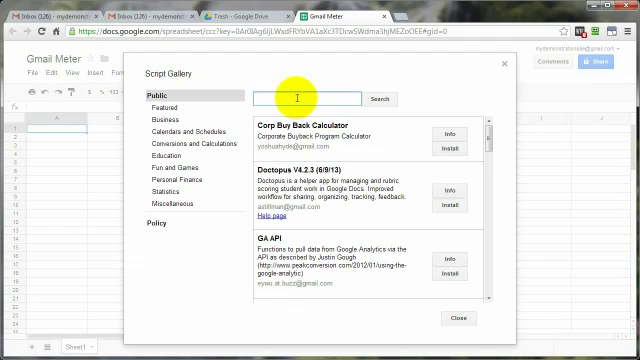
- Search the script gallery for 'gmail meter', install it and accept its permissions
text(gmail meter)
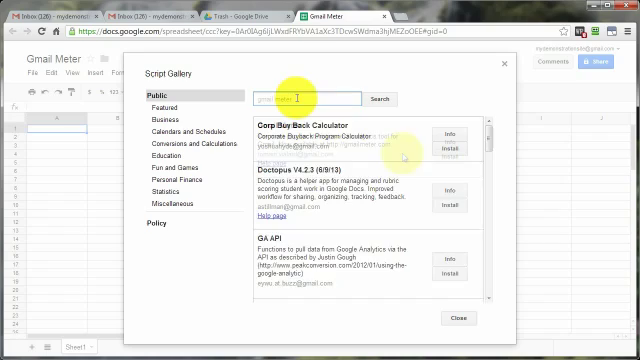
click(378, 100)
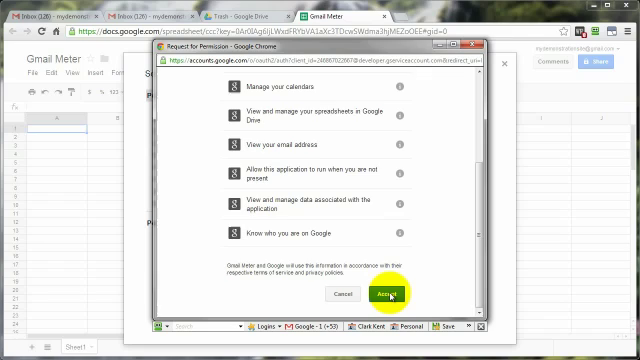
click(386, 296)
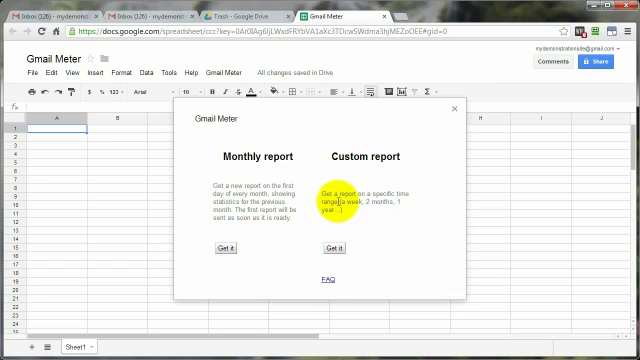
- Start a custom report for 2013-06-01 to 2013-07-18 and close the confirmation
click(352, 248)
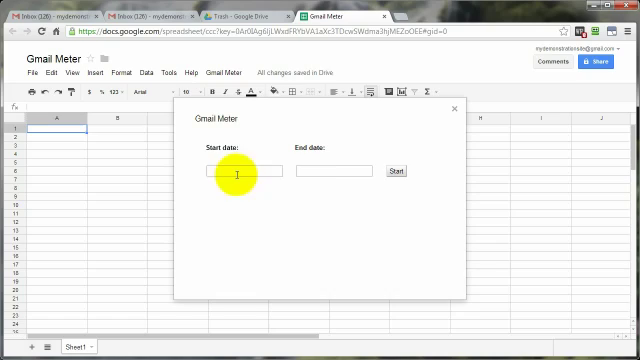
mouse_move(206, 228)
text(2013-06-01)
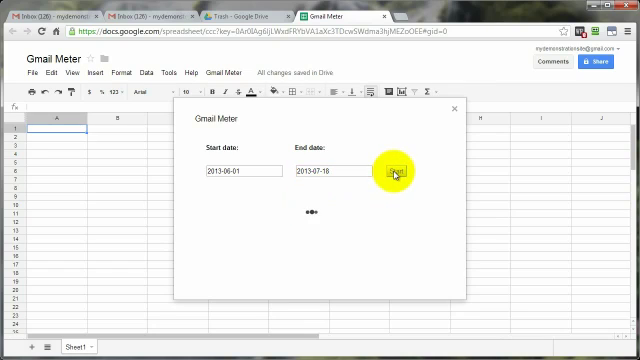
click(394, 170)
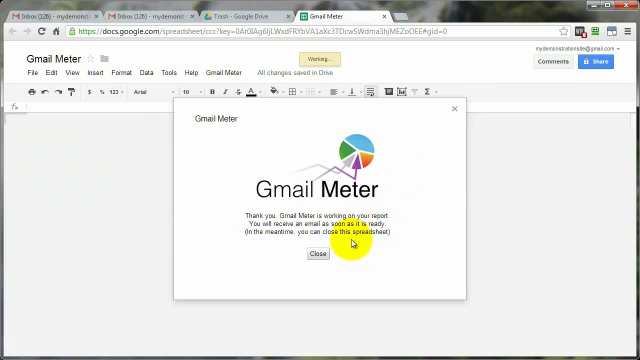
mouse_move(228, 196)
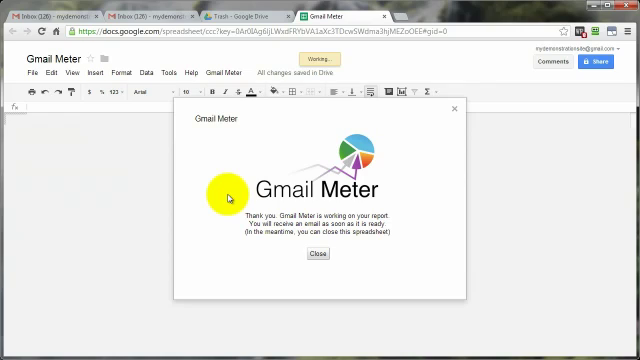
mouse_move(412, 136)
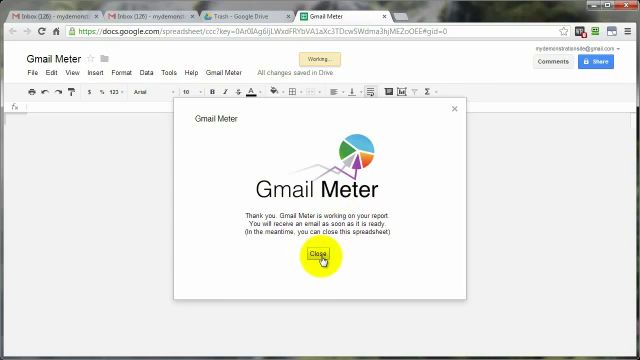
click(320, 258)
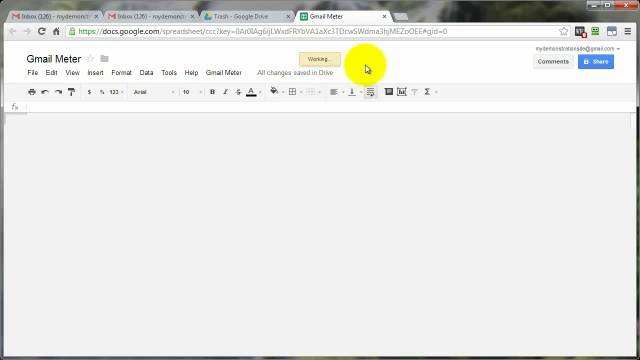
mouse_move(308, 212)
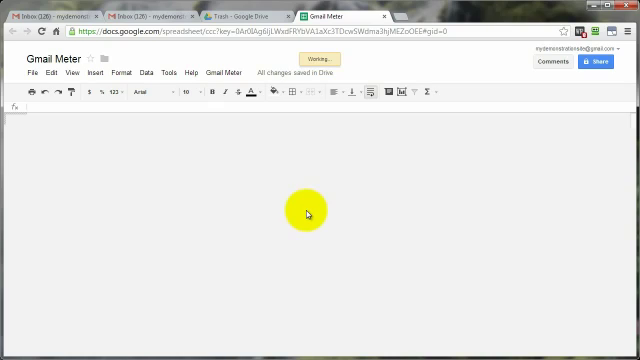
mouse_move(410, 192)
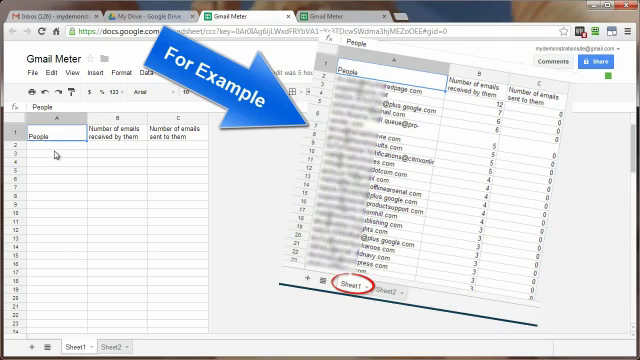
mouse_move(122, 152)
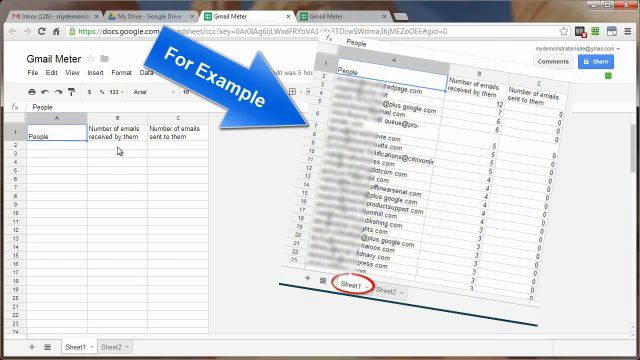
mouse_move(176, 150)
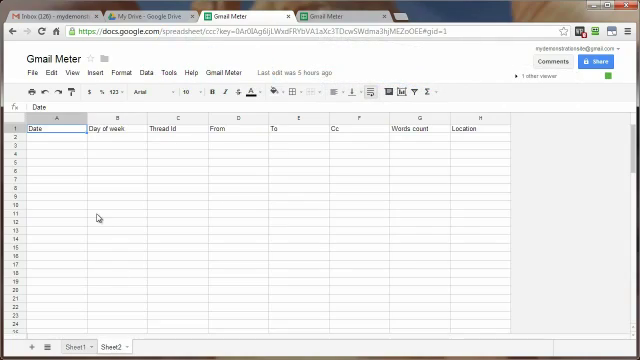
- Switch to the Sheet2 tab showing per-email details
click(108, 346)
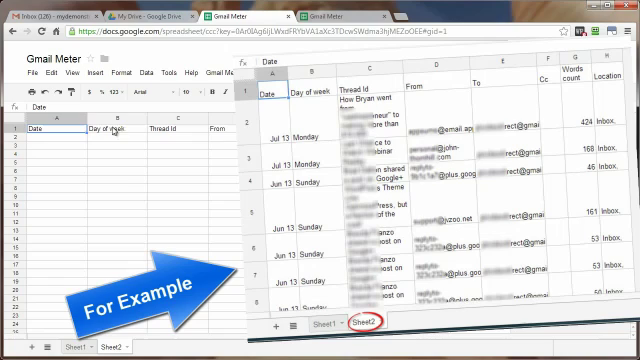
mouse_move(196, 140)
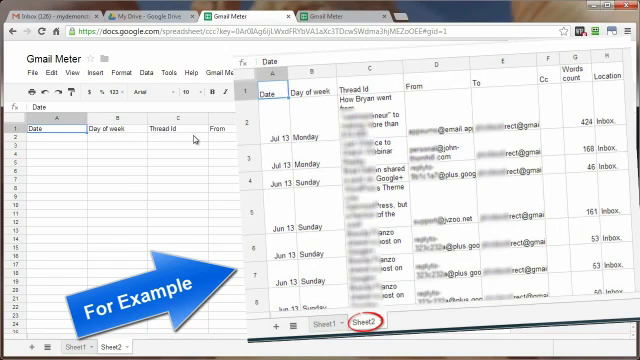